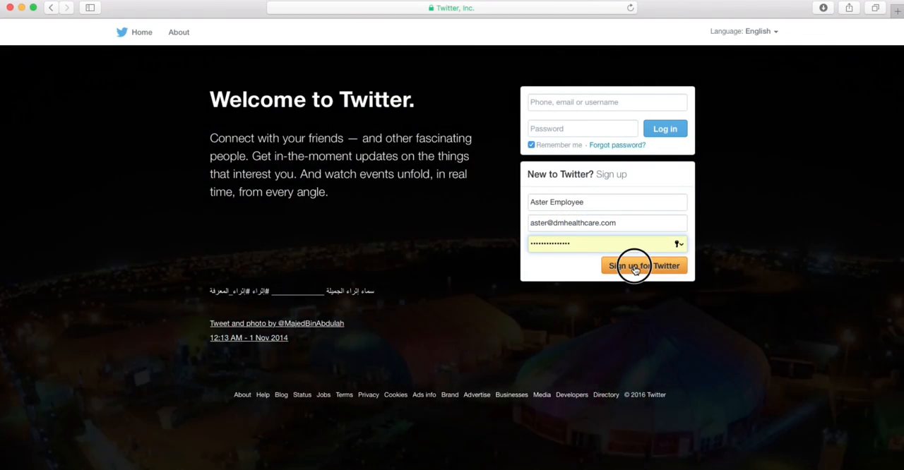
Step: Submit the sign-up details and confirm creating the new Twitter account
left_click(642, 266)
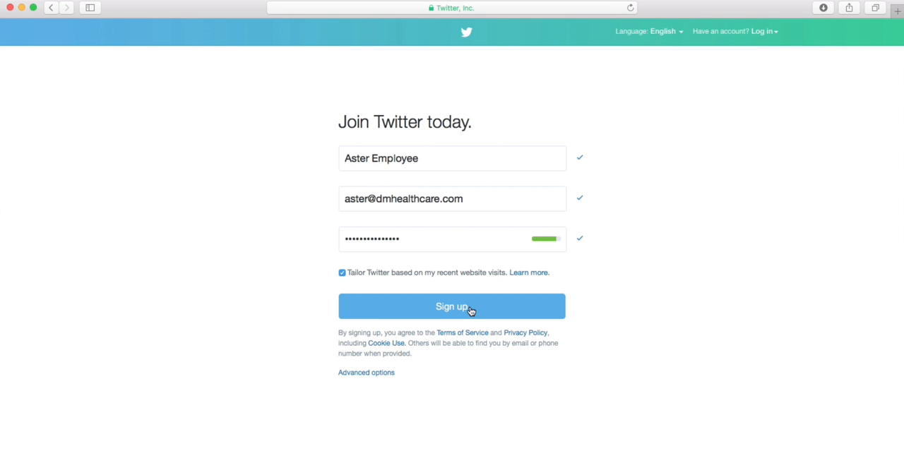
left_click(452, 306)
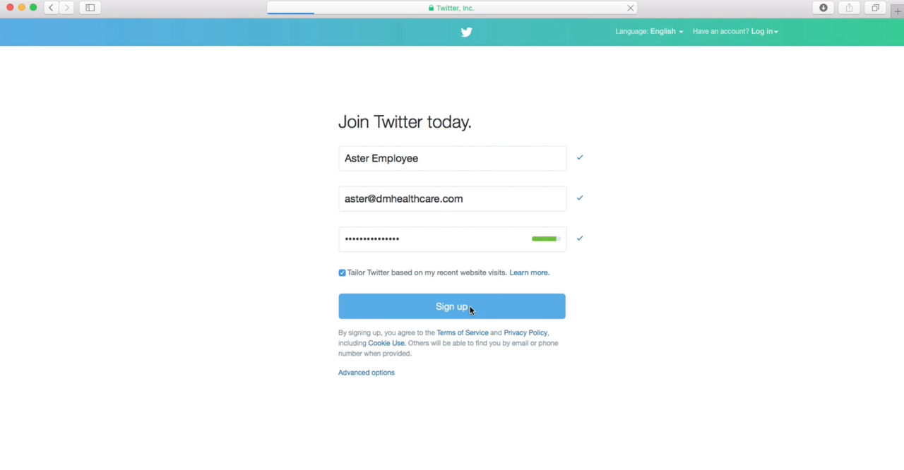
left_click(451, 306)
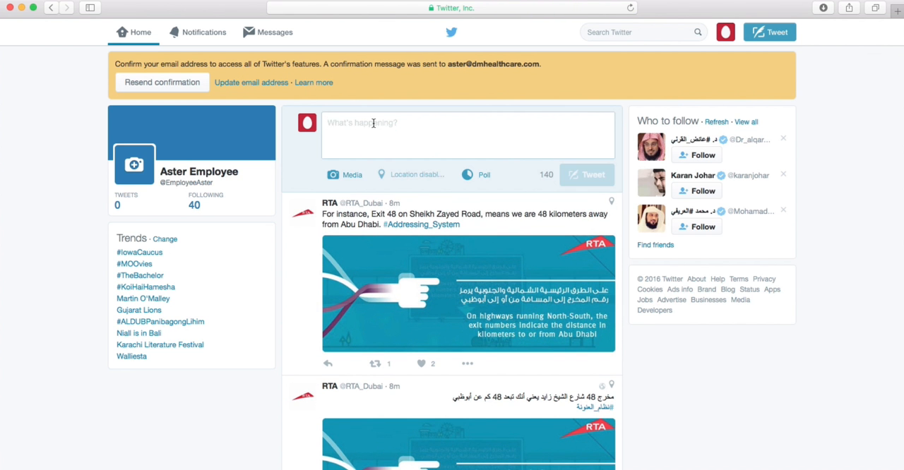
type("#iPledge to")
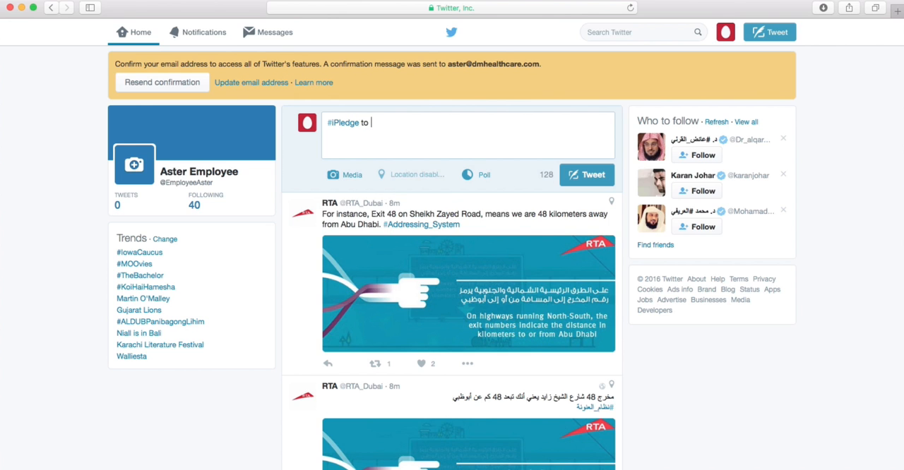
type("not talk on the phone while driving")
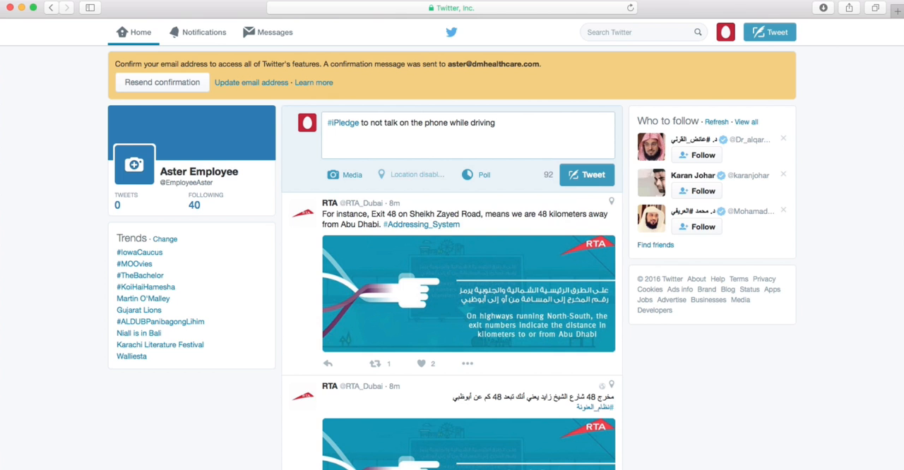
type("@asterheal")
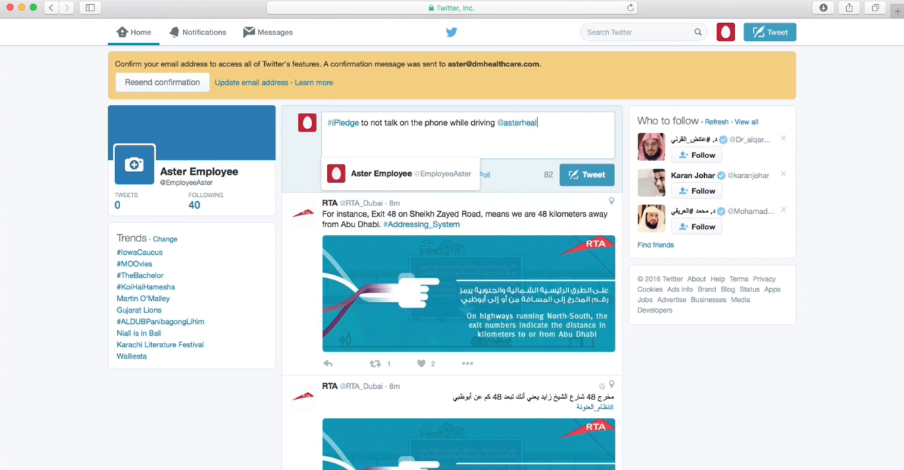
left_click(401, 173)
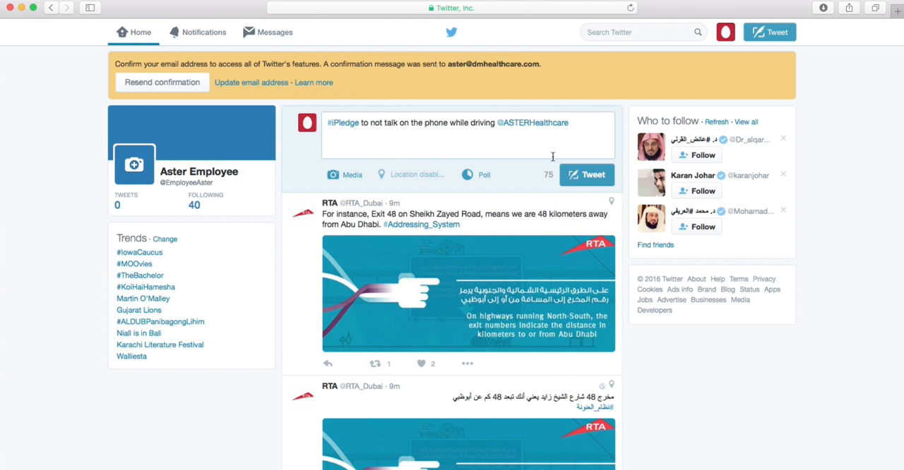
mouse_move(558, 151)
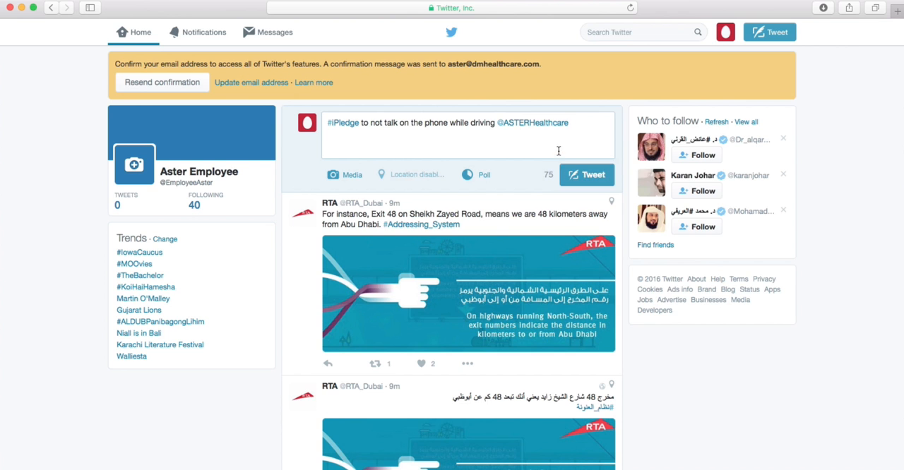
left_click(587, 175)
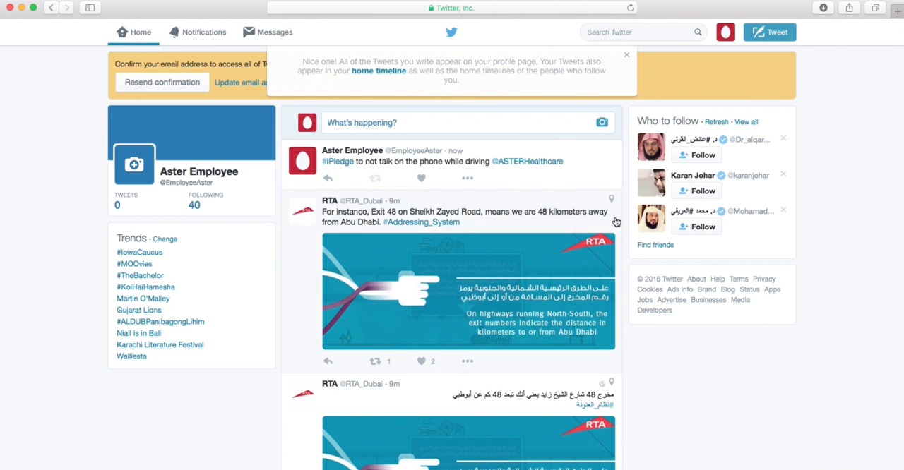